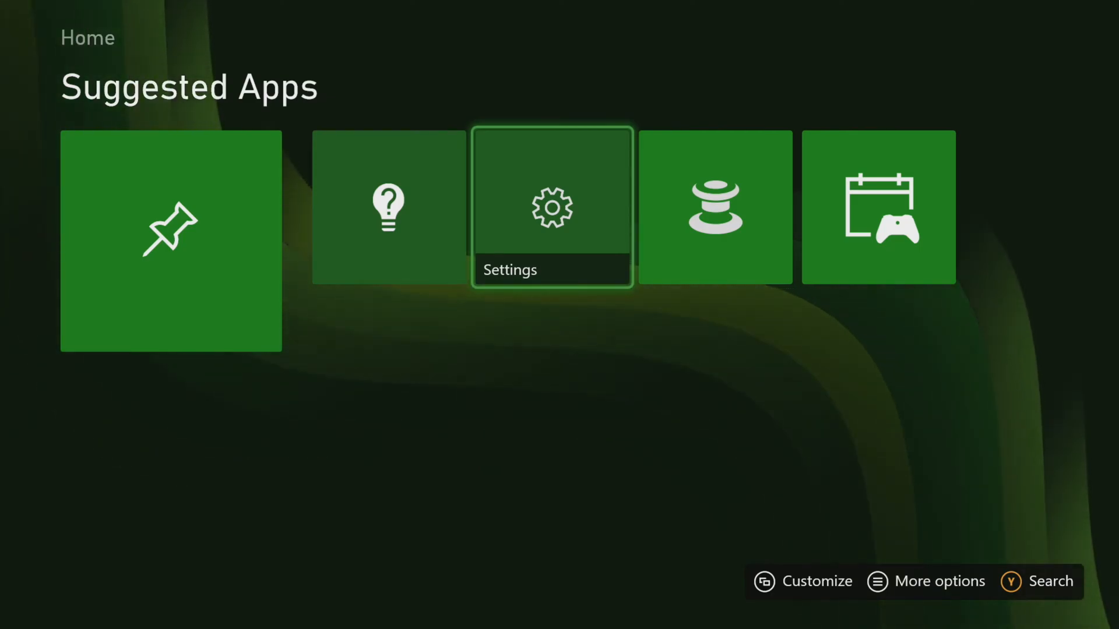
# Open Settings from Home to reach the Network settings page showing not connected.
pyautogui.click(552, 210)
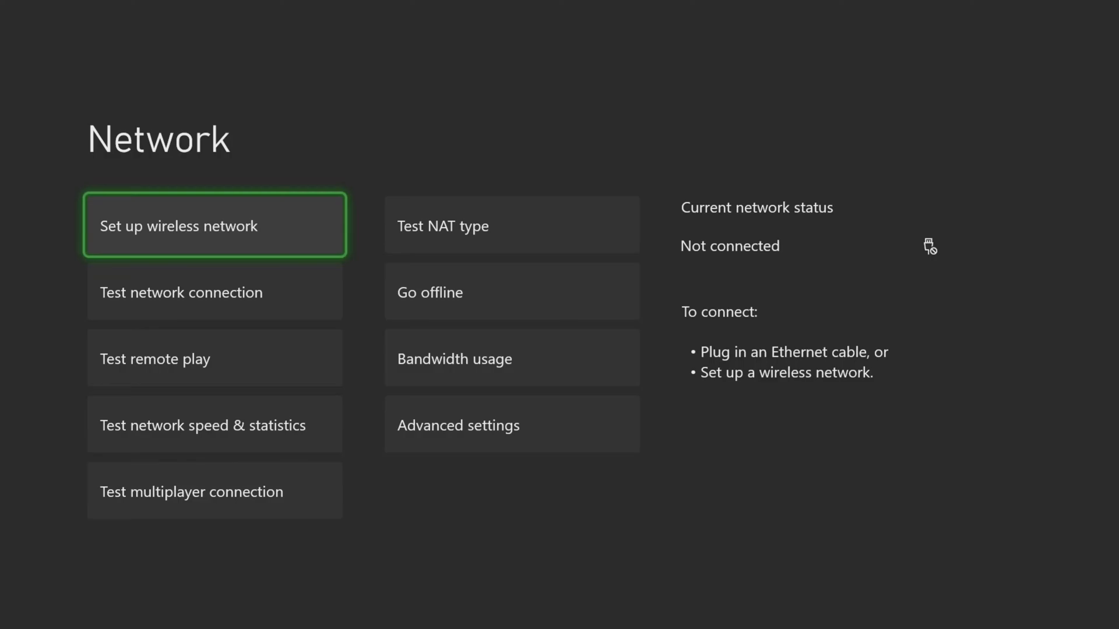
# Set up wireless, pick Netgear 2.4 Ghz, and submit its password to connect.
pyautogui.click(214, 225)
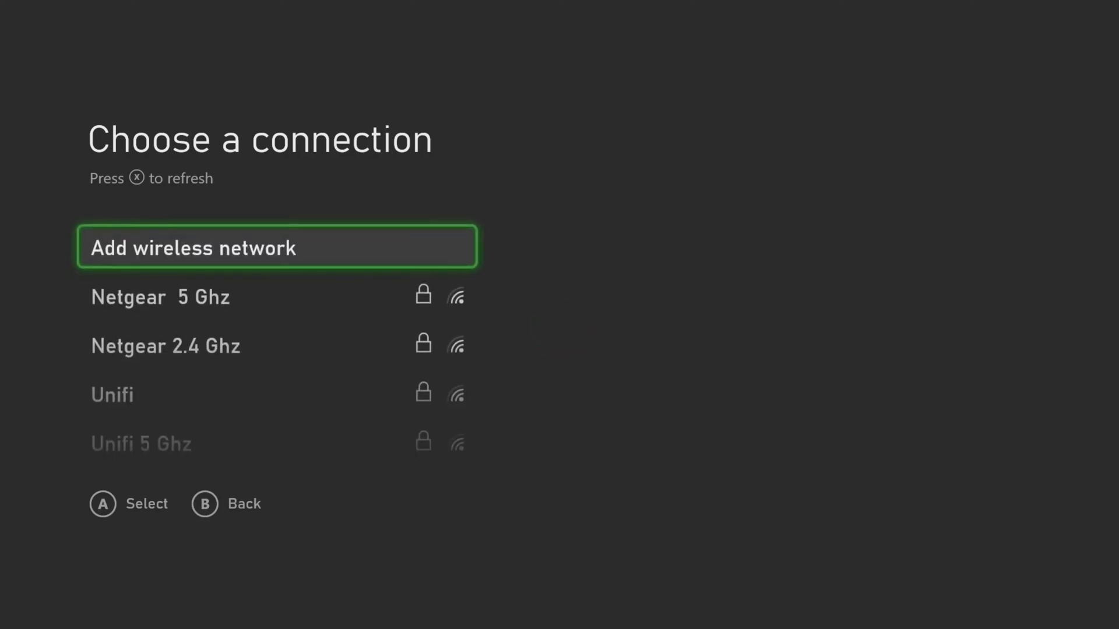
pyautogui.press('Down')
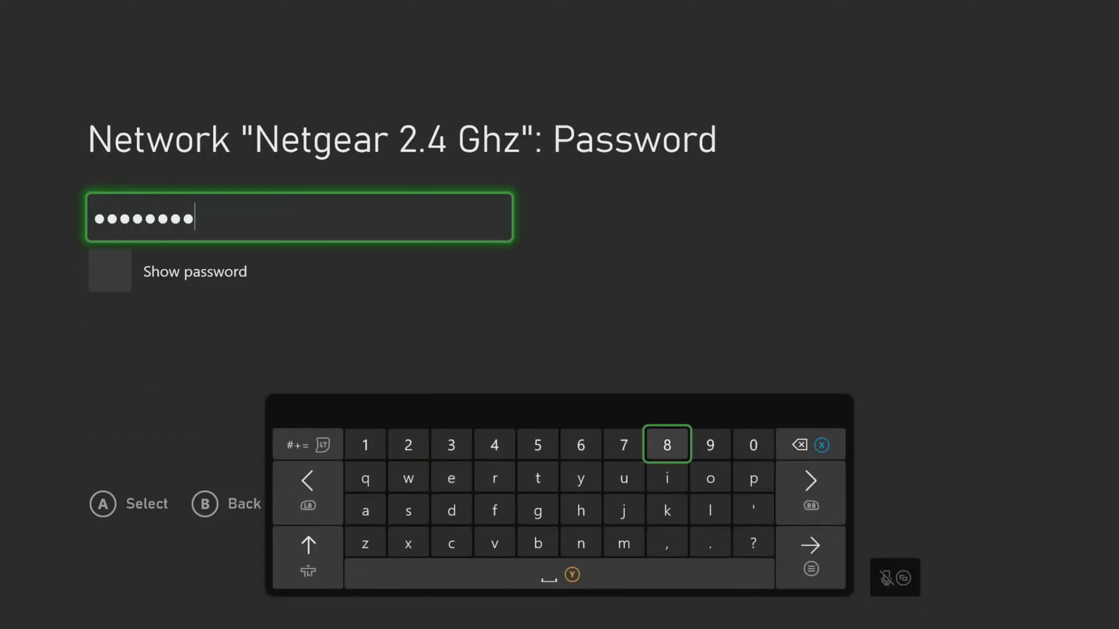
pyautogui.click(109, 271)
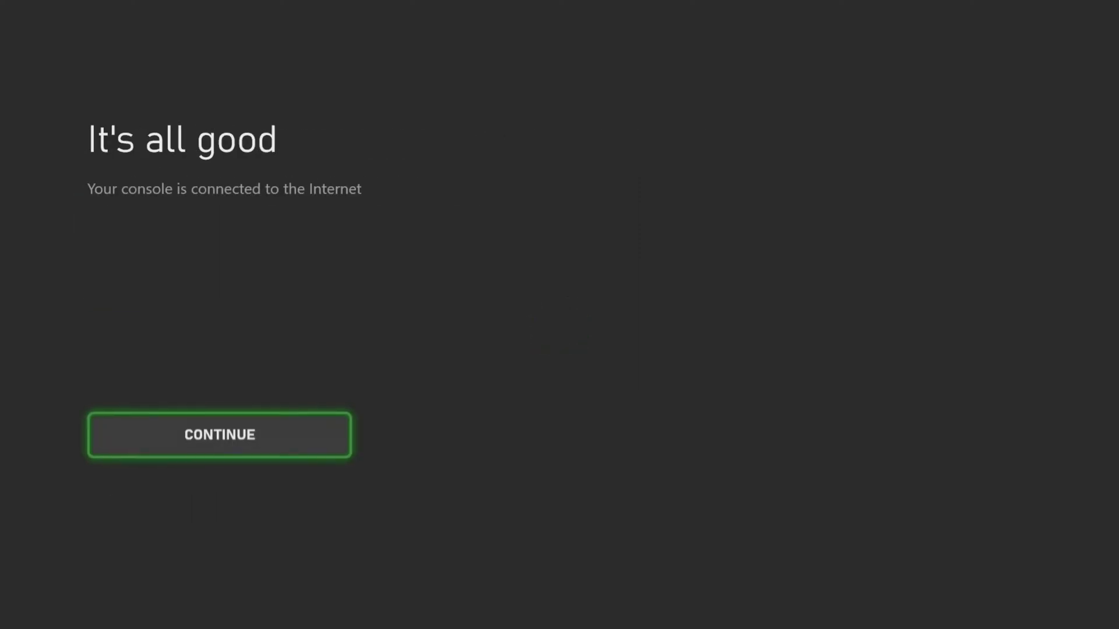
# Continue past the confirmation and run the network speed and statistics test.
pyautogui.click(219, 435)
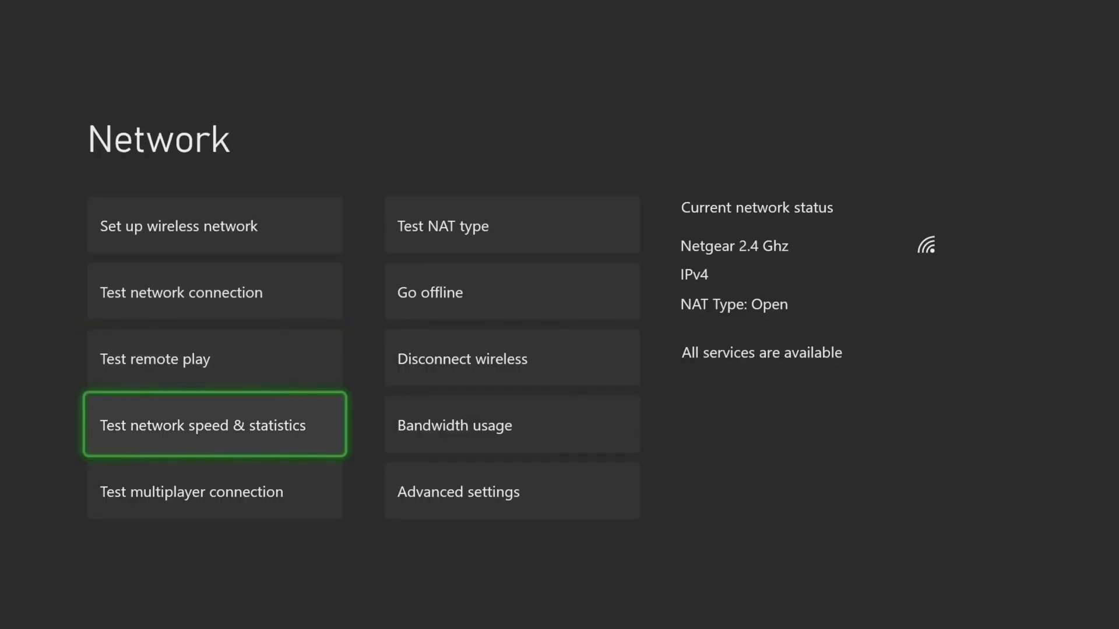
pyautogui.click(213, 425)
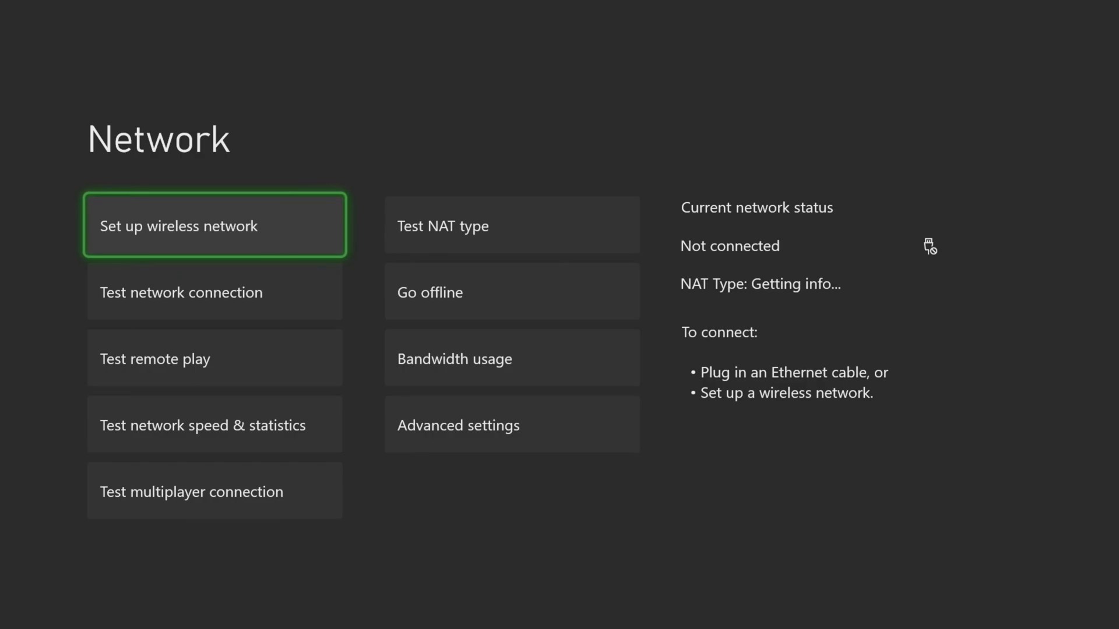
# Set up wireless again and choose the Netgear 5 Ghz network to connect.
pyautogui.click(215, 227)
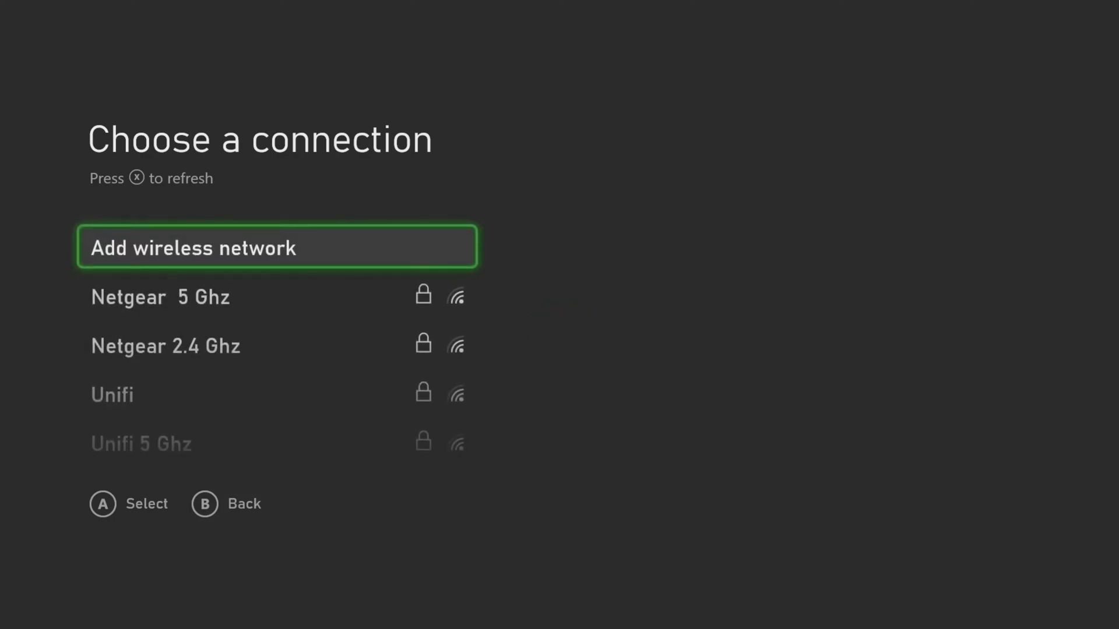
pyautogui.click(160, 297)
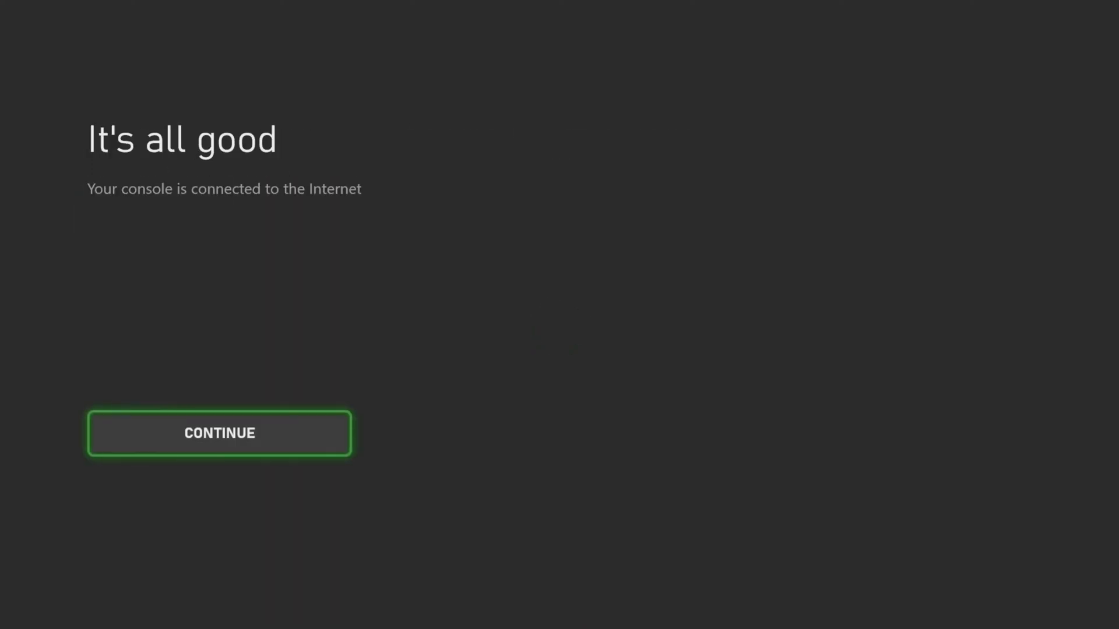
# Dismiss the connection confirmation to view statistics showing about 49.7 Mbps download.
pyautogui.click(218, 433)
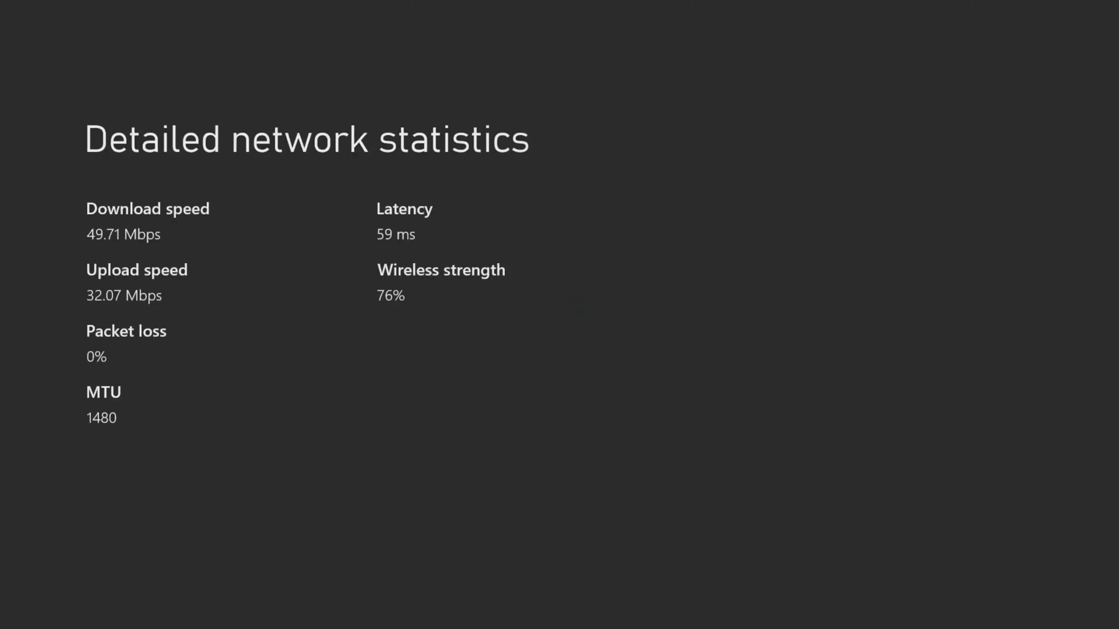